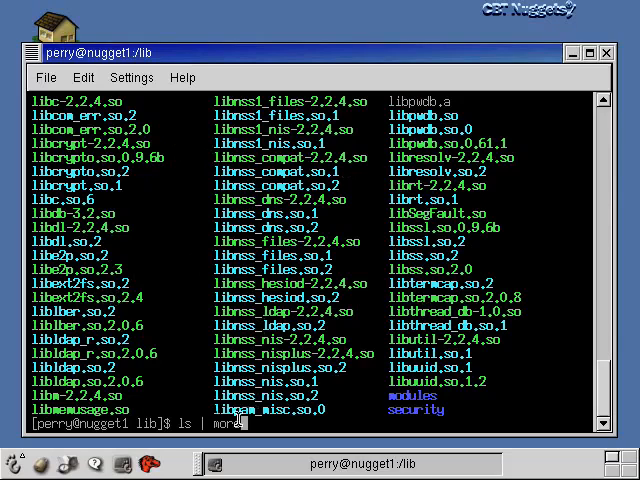
mouse_move(196, 232)
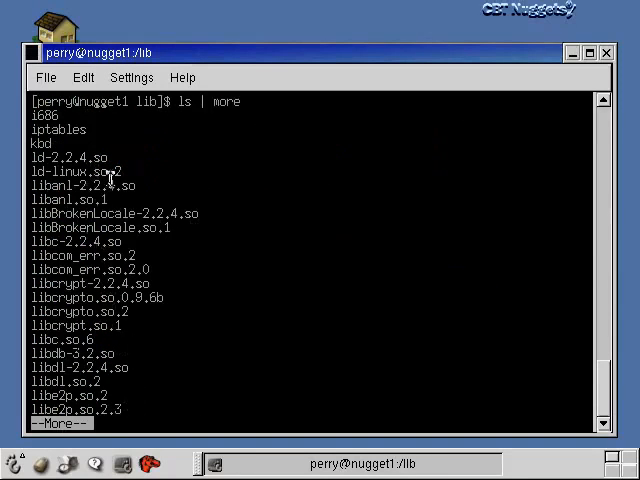
Page the /lib listing forward and search ahead to the libssl entries
key(space)
text(/)
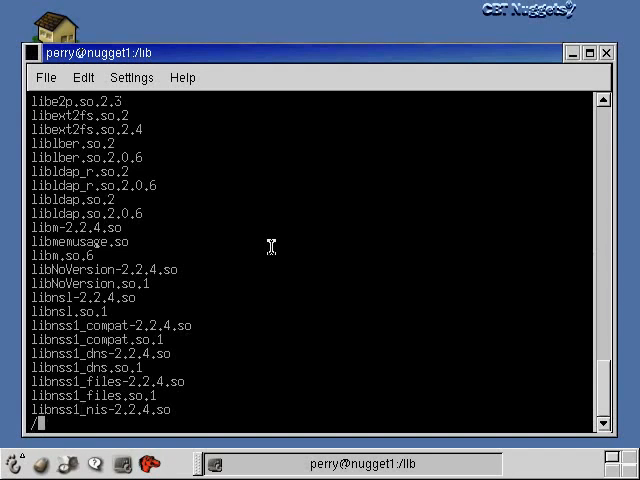
text(libssl)
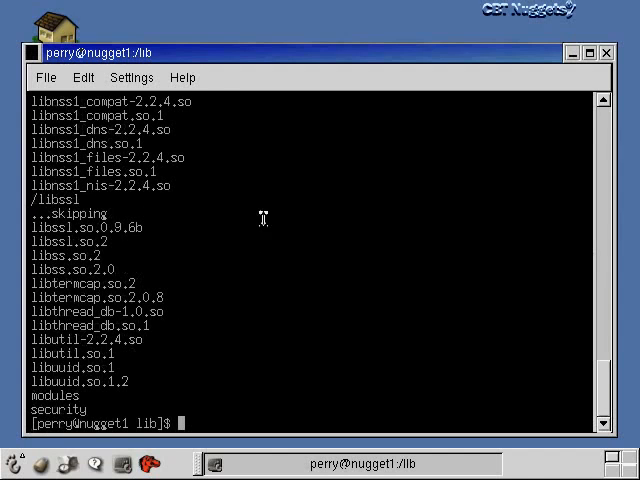
mouse_move(148, 244)
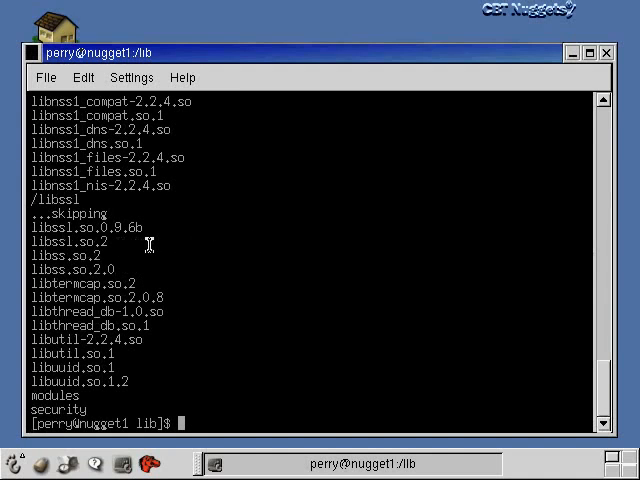
mouse_move(184, 230)
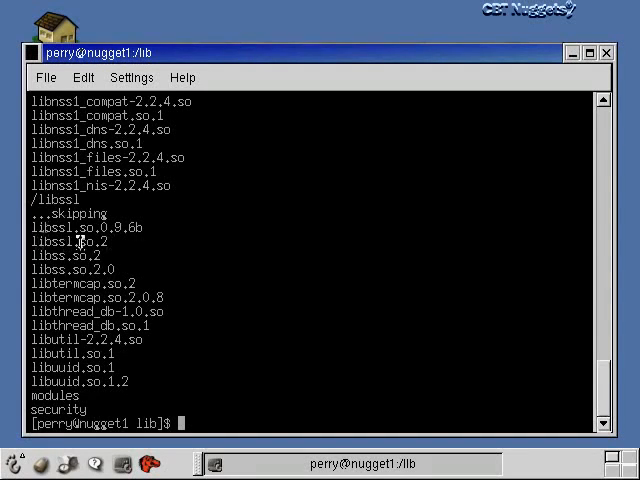
mouse_move(232, 228)
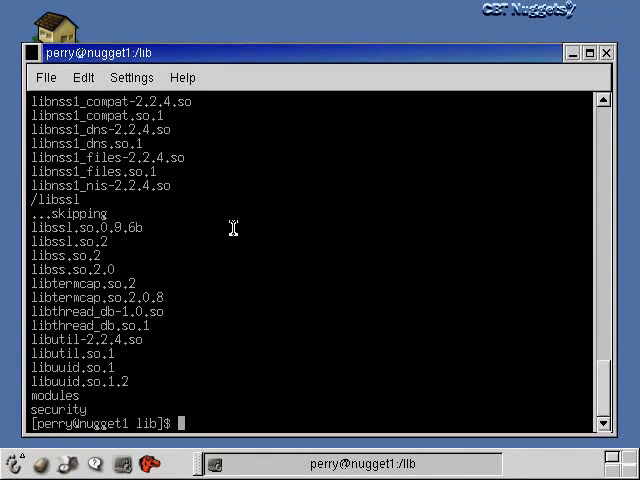
List only the libc* files in /lib with ls libc*
text(ls)
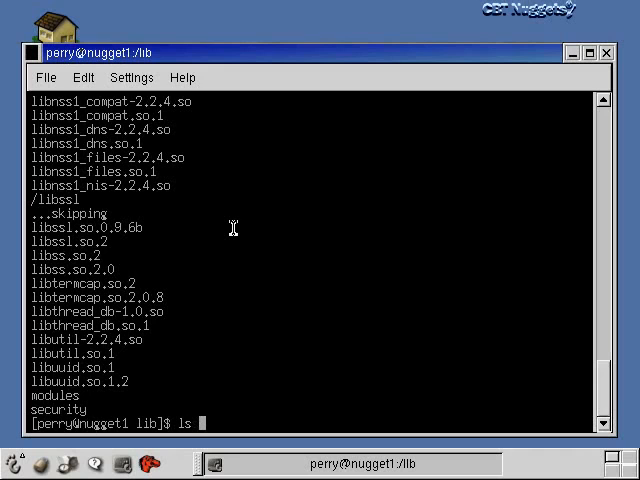
text(libc)
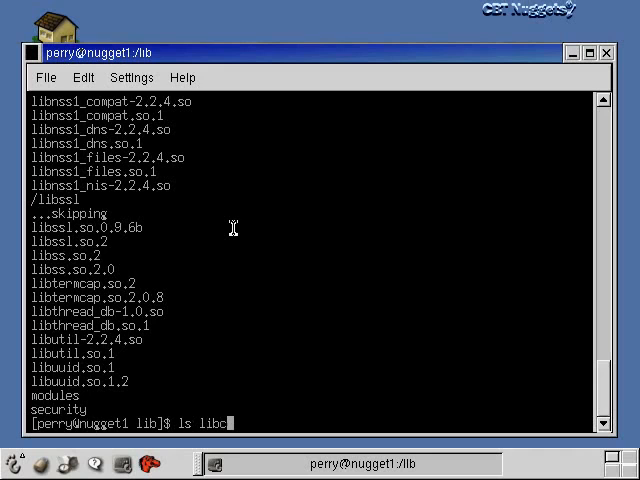
text(*)
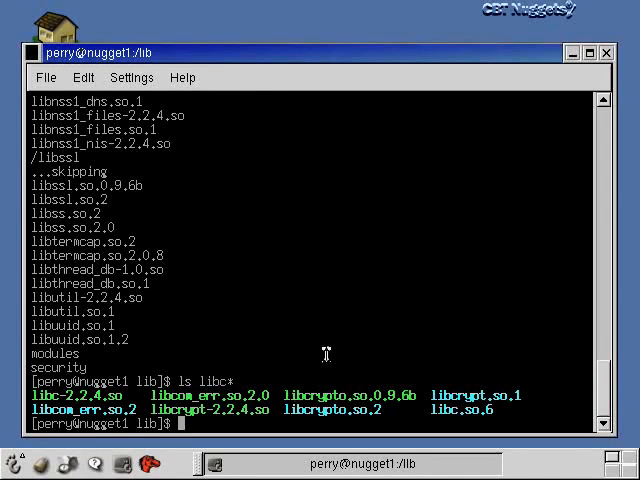
mouse_move(358, 402)
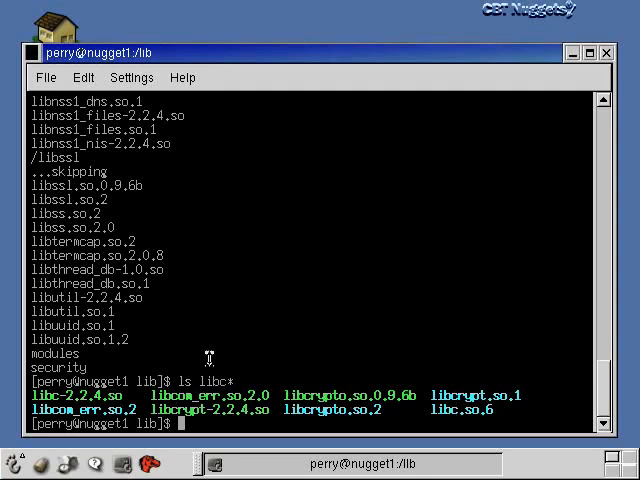
mouse_move(300, 348)
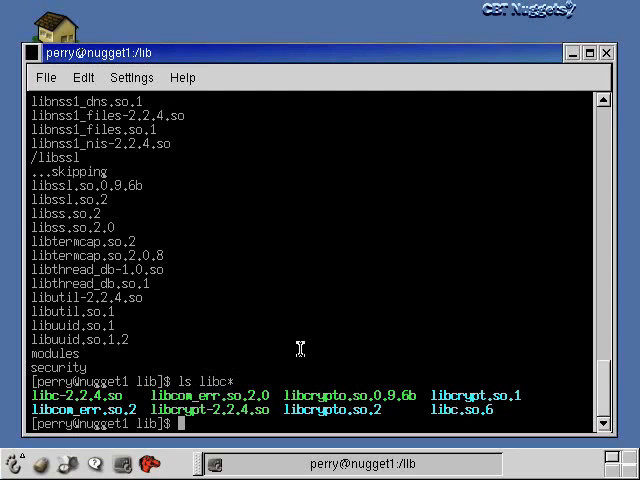
text(cd /usr)
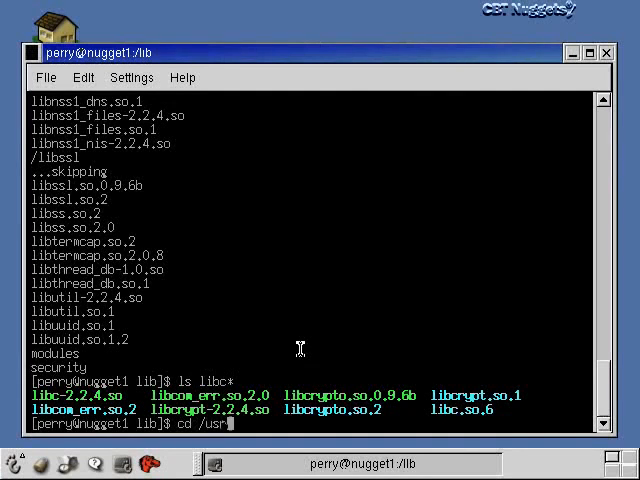
text(/lib)
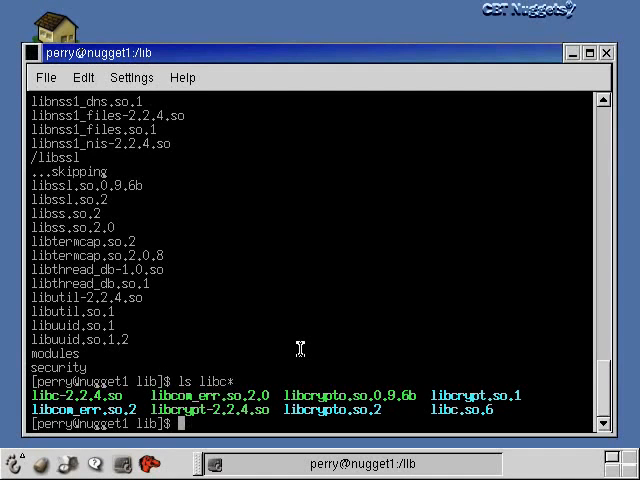
mouse_move(284, 288)
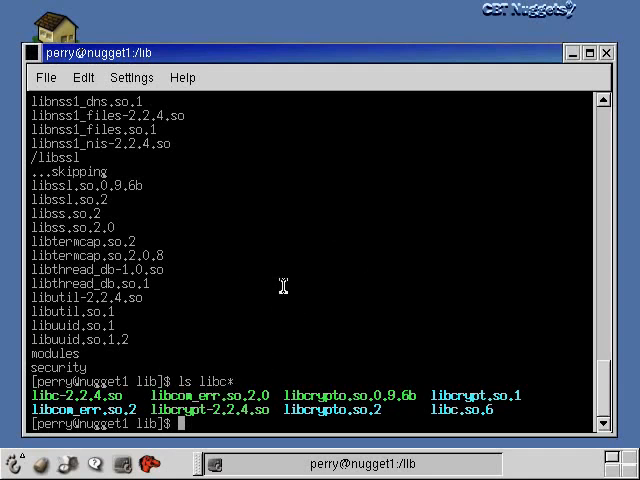
mouse_move(280, 288)
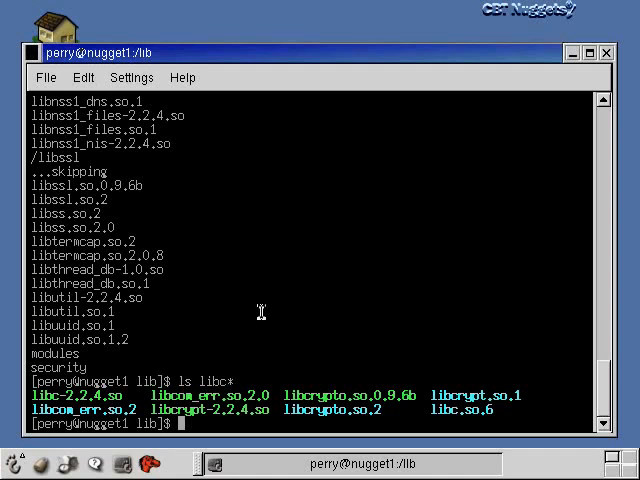
mouse_move(288, 248)
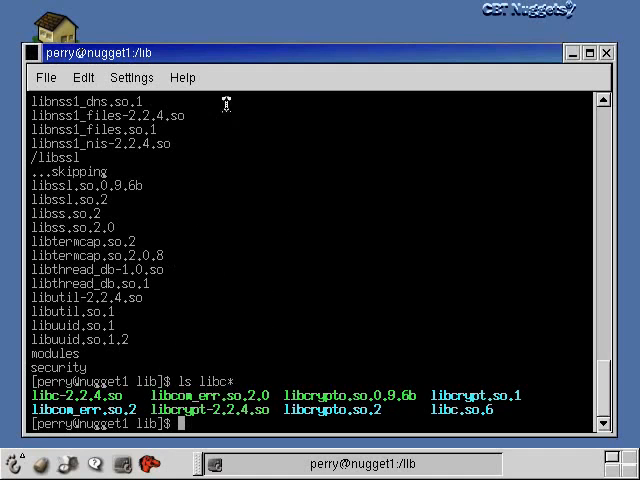
mouse_move(190, 300)
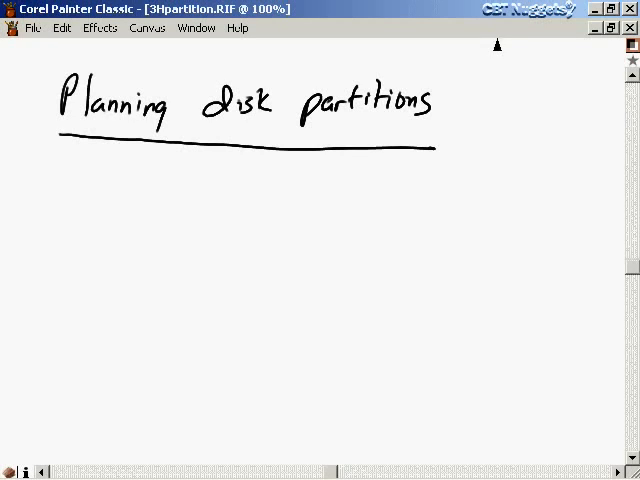
mouse_move(350, 128)
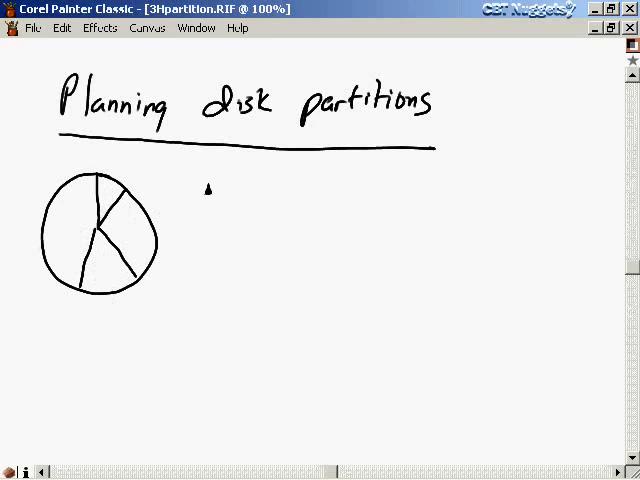
Handwrite /boot and /home beside the pie chart and add an arrowed swap label
drag(200, 196, 236, 210)
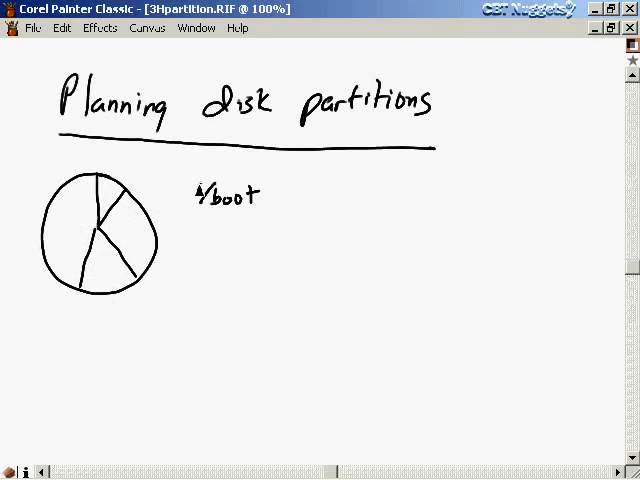
drag(190, 190, 110, 196)
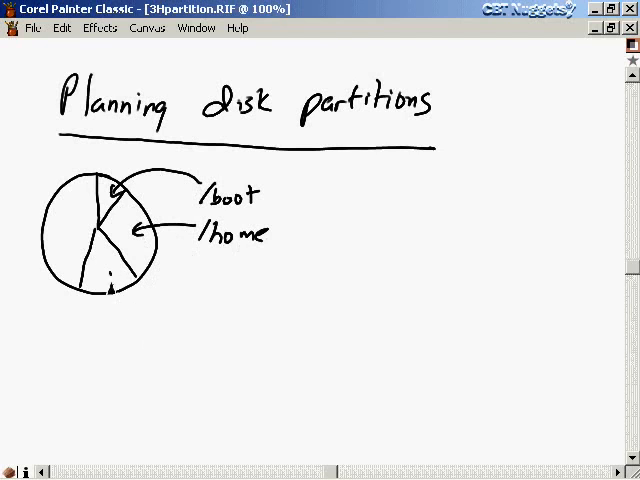
drag(110, 290, 160, 320)
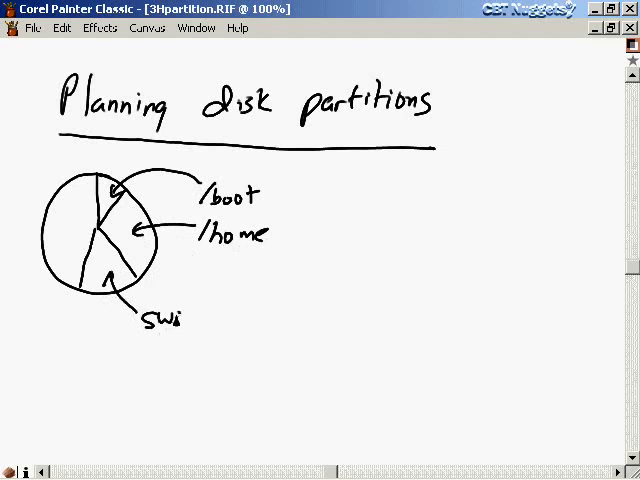
text(ap)
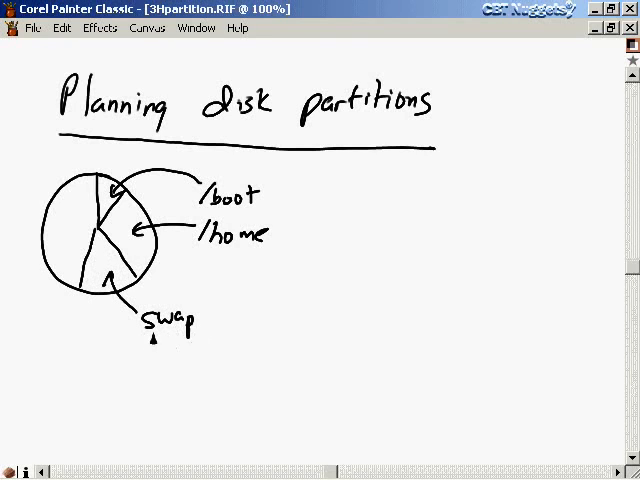
mouse_move(10, 284)
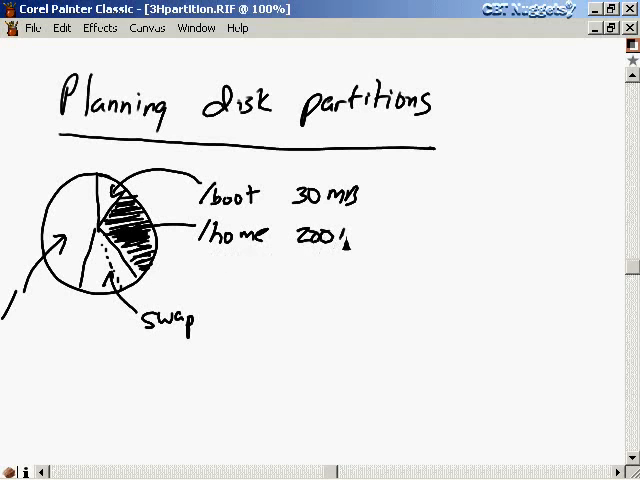
Mark /boot 30 MB, /home 200 MB - 50 GB and swap 1.5 or 2 x RAM on the chart
text(MB -)
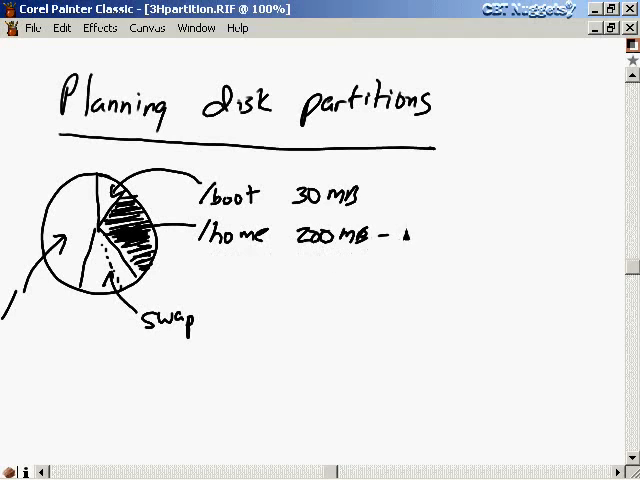
text(50GB)
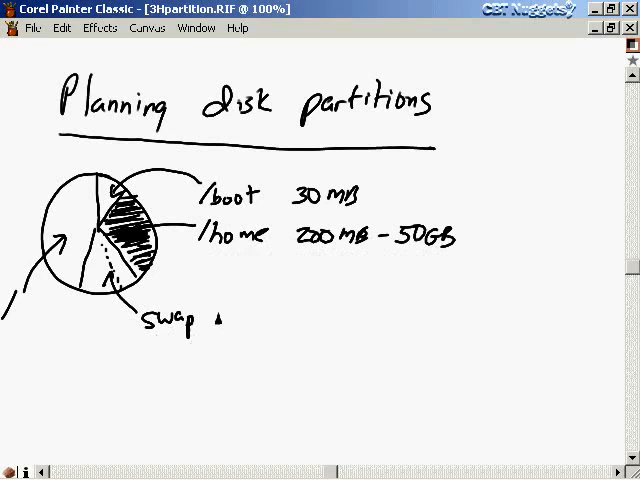
text(1.5 or 2 x RAM)
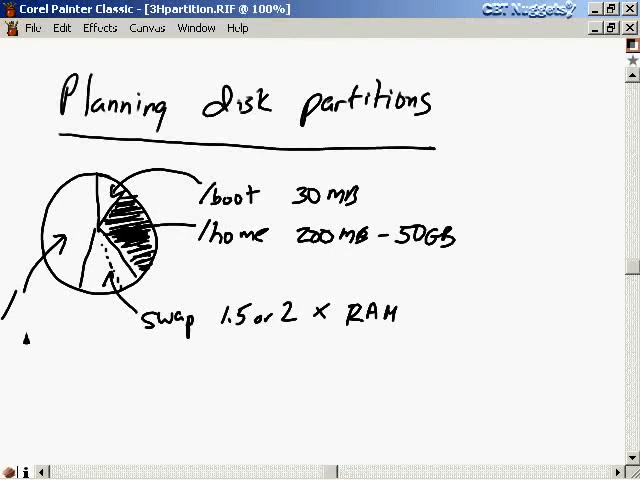
mouse_move(332, 256)
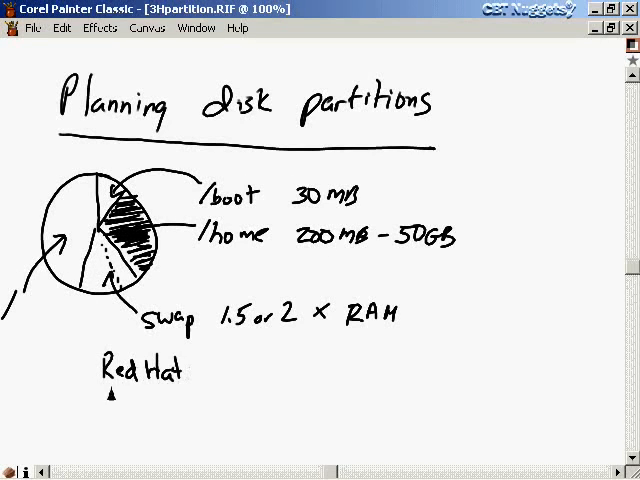
Underline the Red Hat heading and write server, workstation, custom beneath it
drag(98, 392, 178, 392)
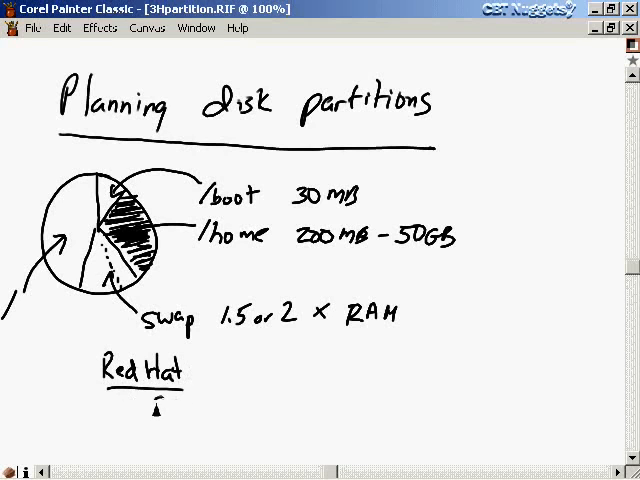
text(ser)
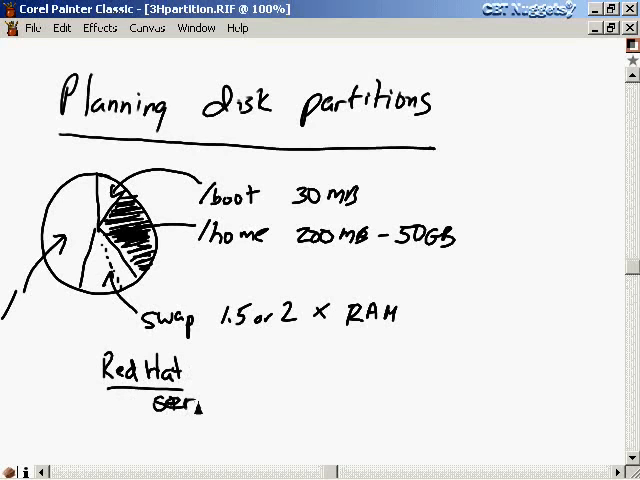
text(wo)
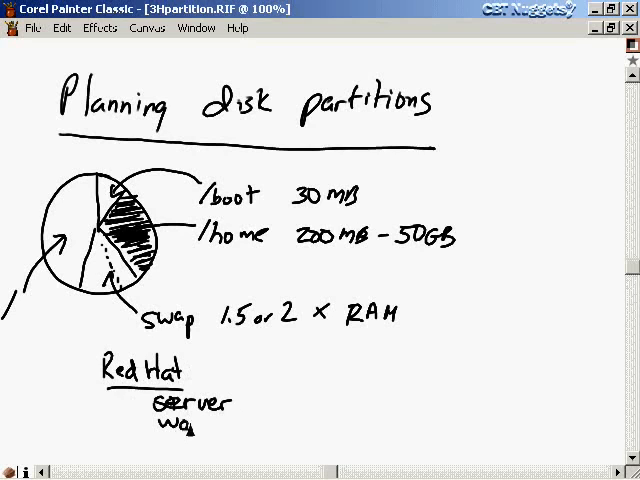
text(workstation)
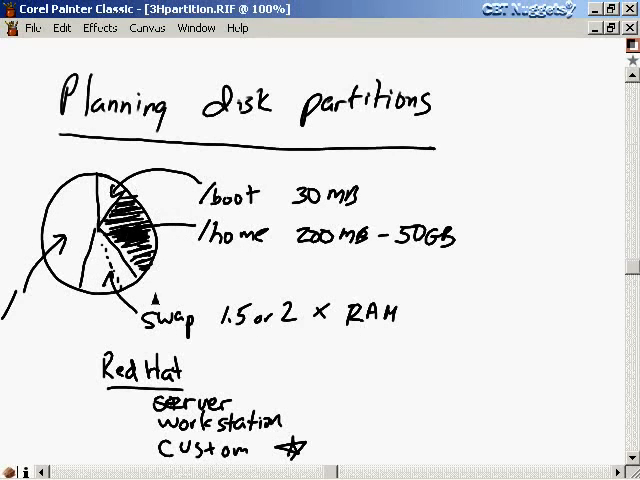
click(196, 28)
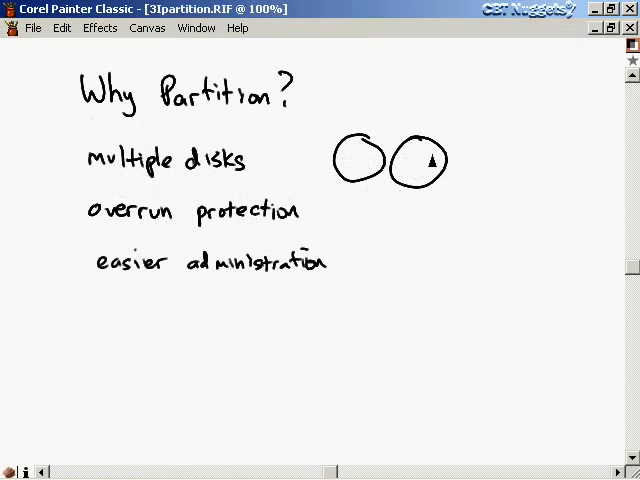
Divide the second disk circle into slices and shade one of them
drag(420, 150, 436, 184)
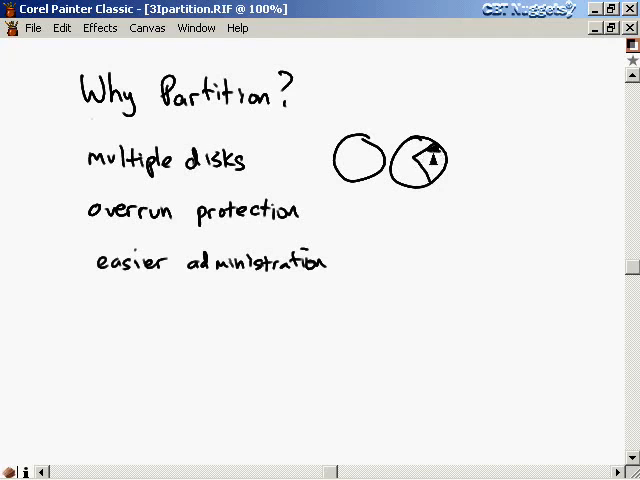
drag(424, 144, 416, 164)
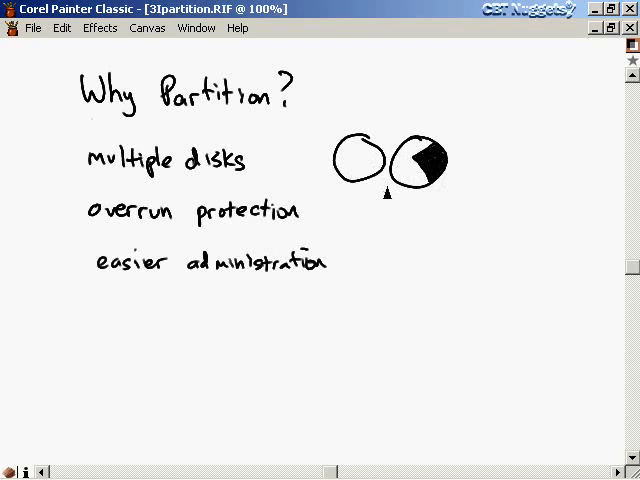
mouse_move(138, 296)
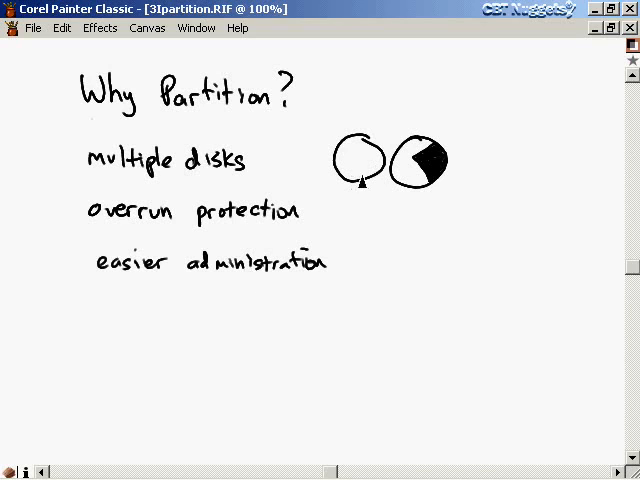
drag(360, 184, 370, 156)
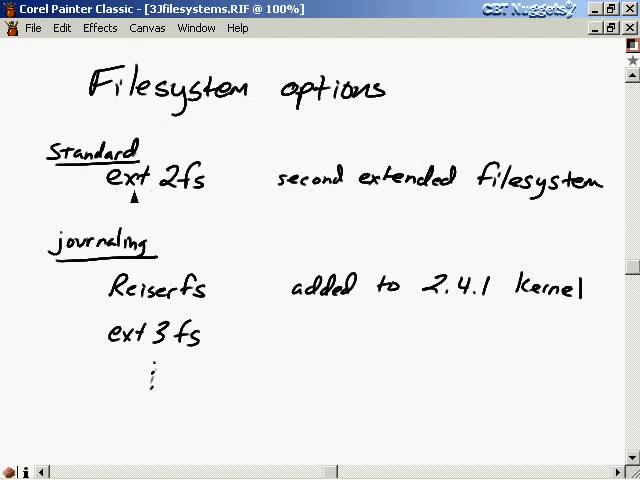
mouse_move(218, 204)
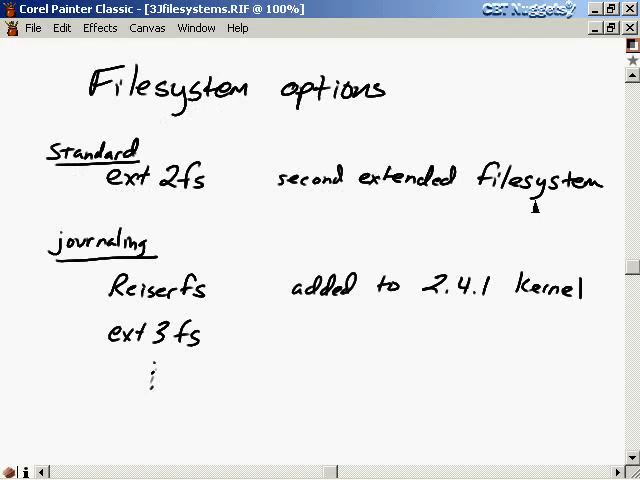
mouse_move(116, 200)
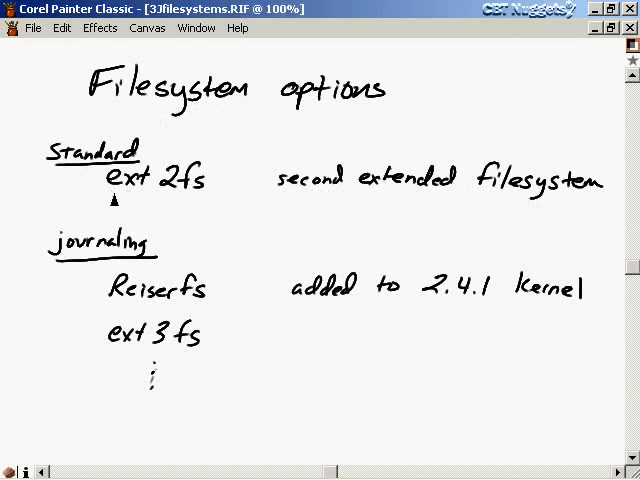